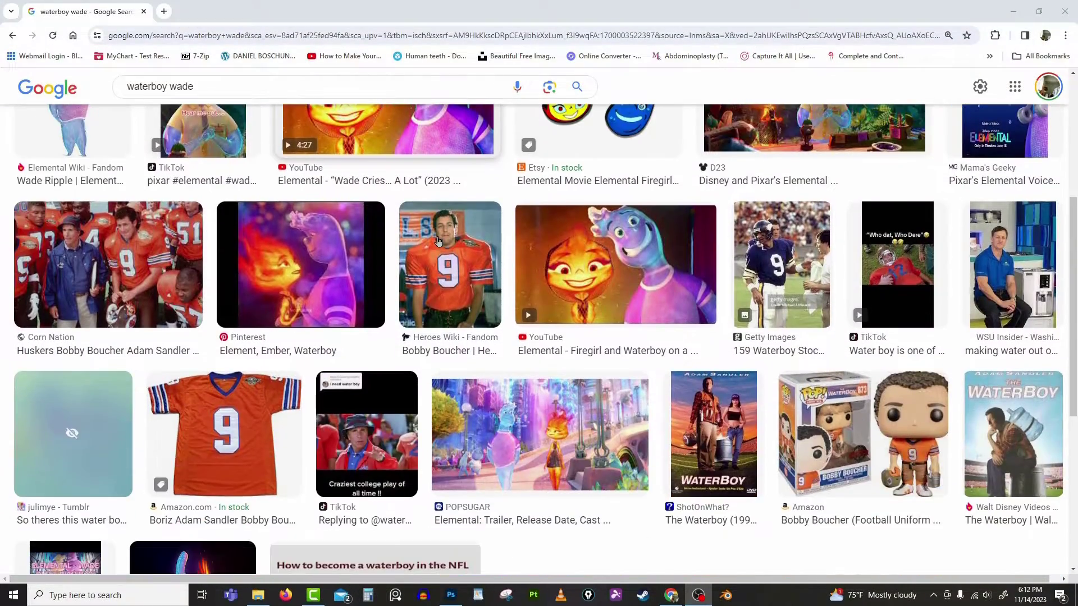
- Preview the Elemental 'Wade Cries… A Lot' video still from the waterboy wade image results
click(387, 129)
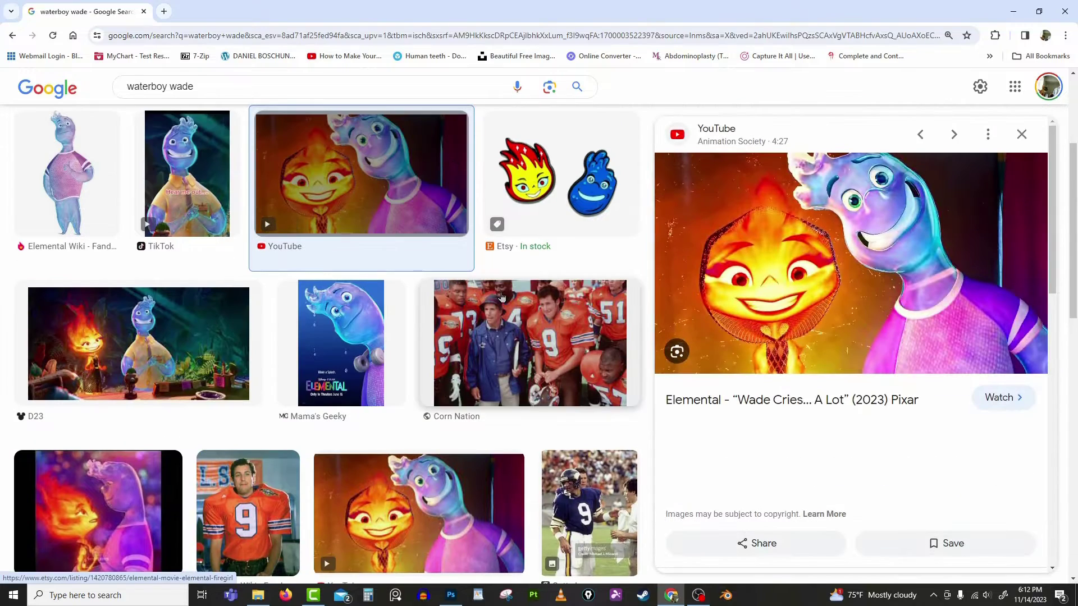
scroll(down, 3)
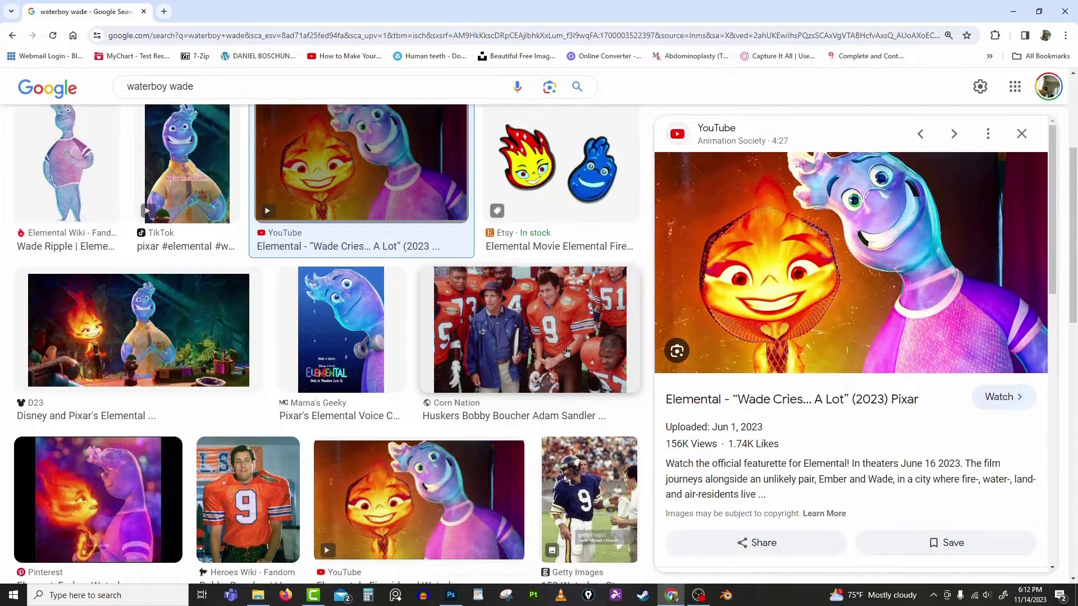
click(341, 328)
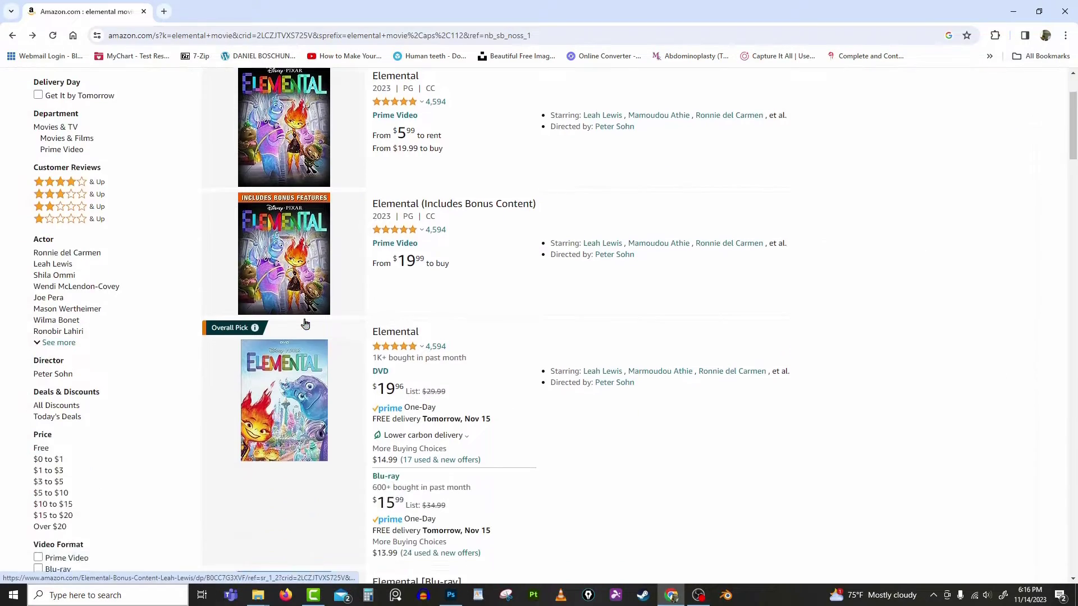
- Browse Amazon's Elemental movie listings with rental, DVD and Blu-ray options
click(283, 126)
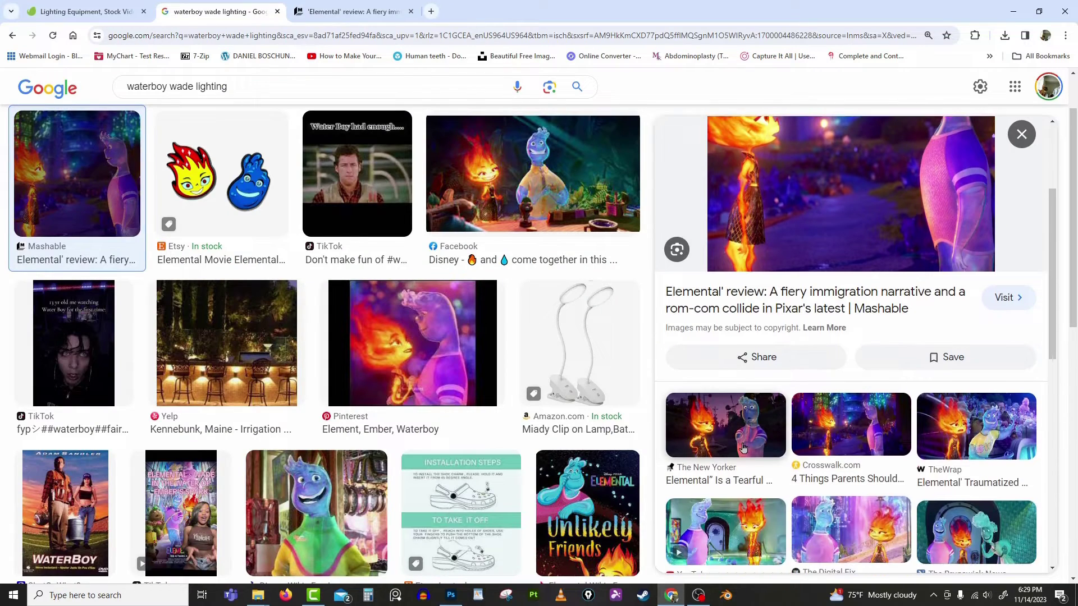
- Open the Mashable Wade and Ember still from the 'waterboy wade lighting' results
click(724, 424)
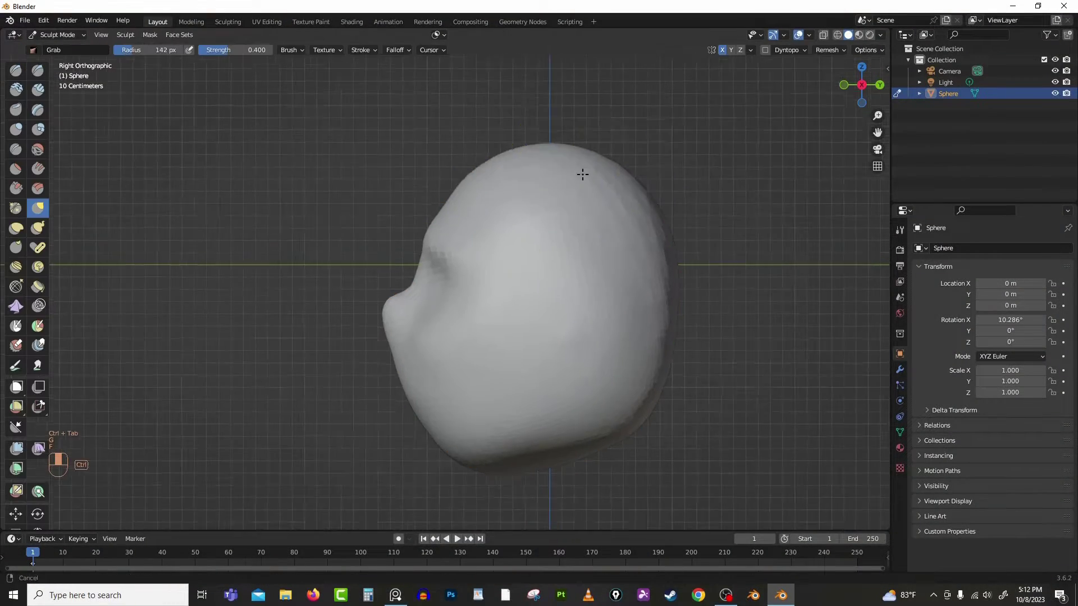
- Reshape the head outline with Grab and lower the new cylinder to form the body
drag(583, 175, 561, 319)
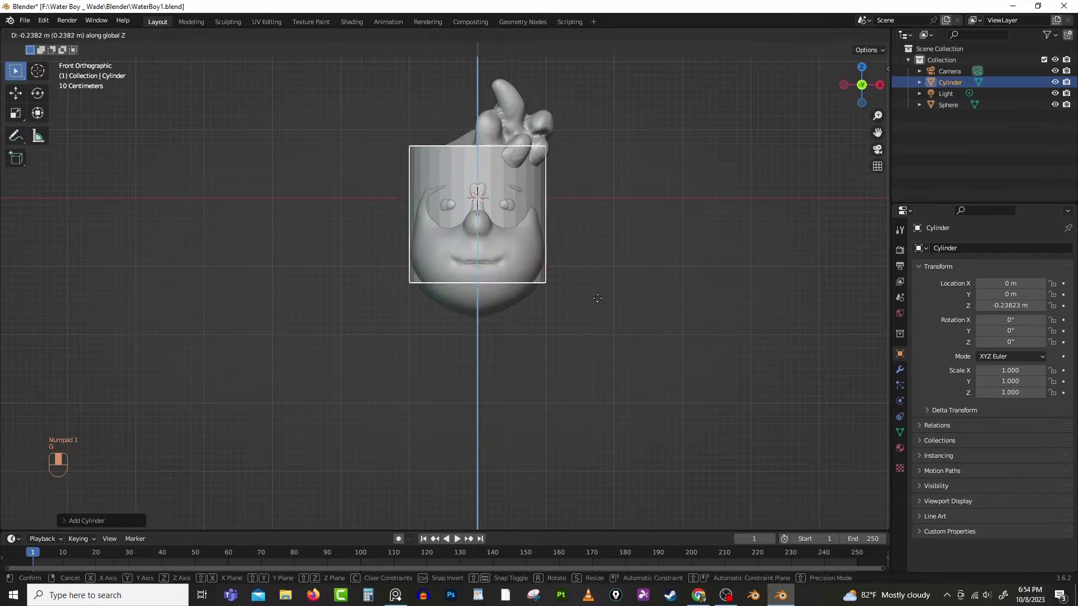
key(3)
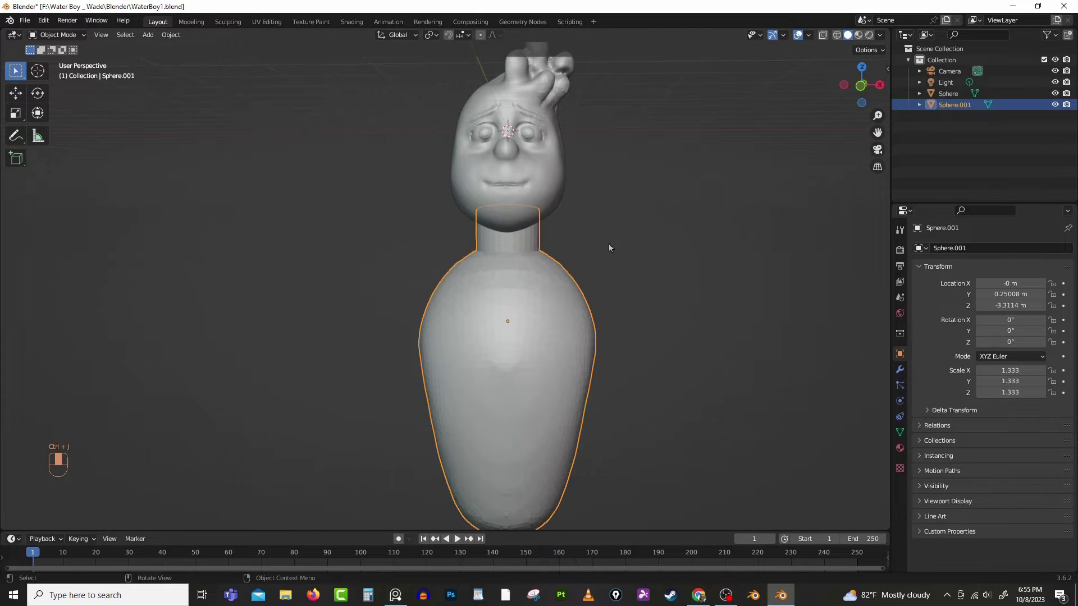
click(58, 34)
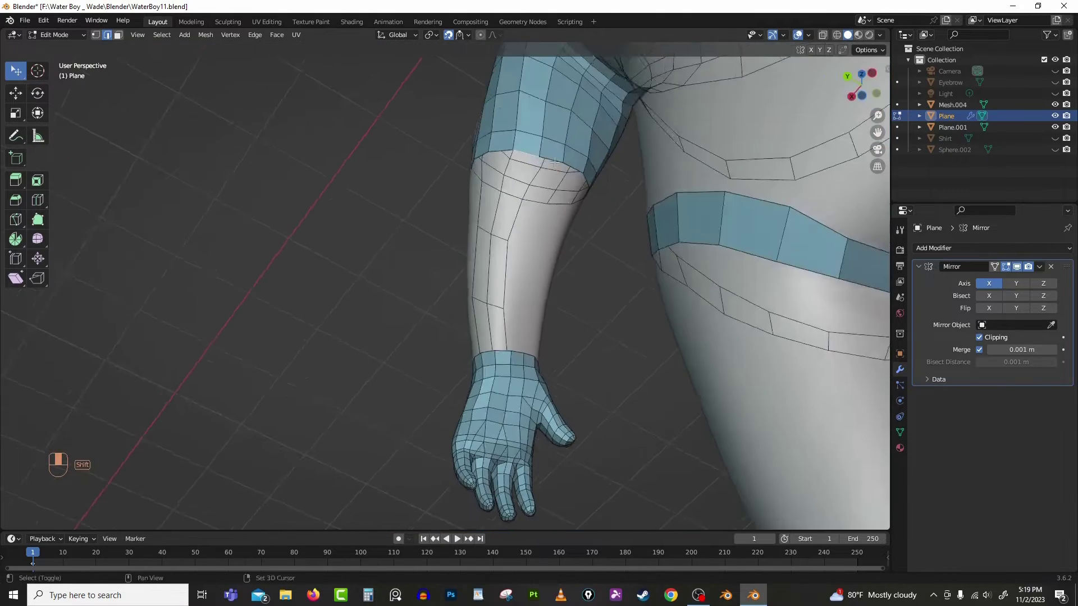
- Move extruded faces to retopologize the arm and hand on the X-mirrored Plane
key(g)
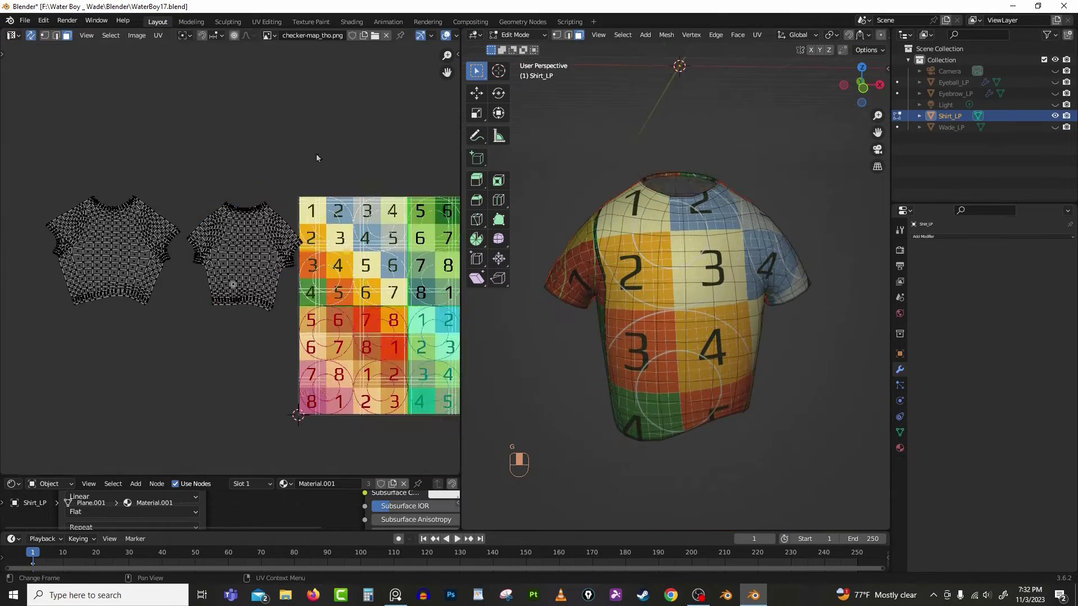
- Mark seams and unwrap Shirt_LP, checking the layout with the checker-map image
key(Tab)
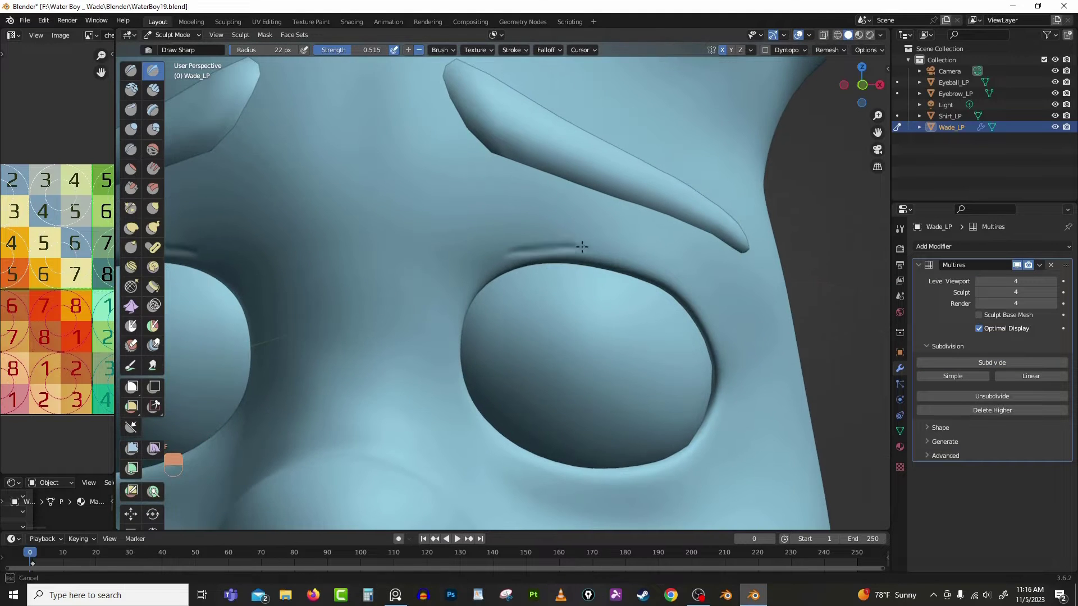
- Carve the upper eyelid crease with the Draw Sharp brush at Multires level 4
click(511, 49)
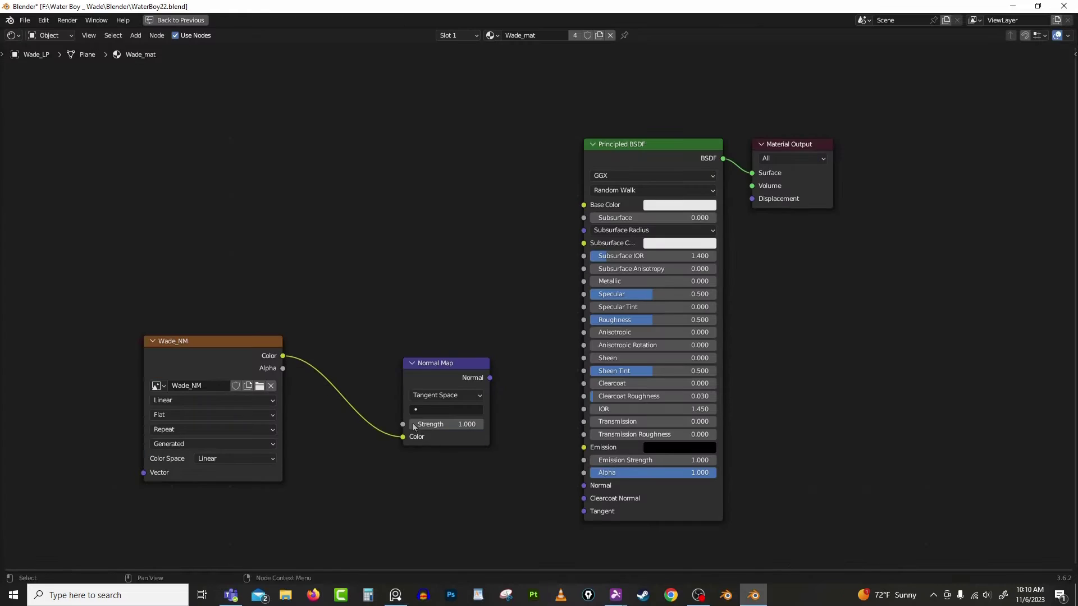
- Route Wade_NM Color into a Normal Map node and grab-sculpt Shirt_LP's shoulders
click(175, 19)
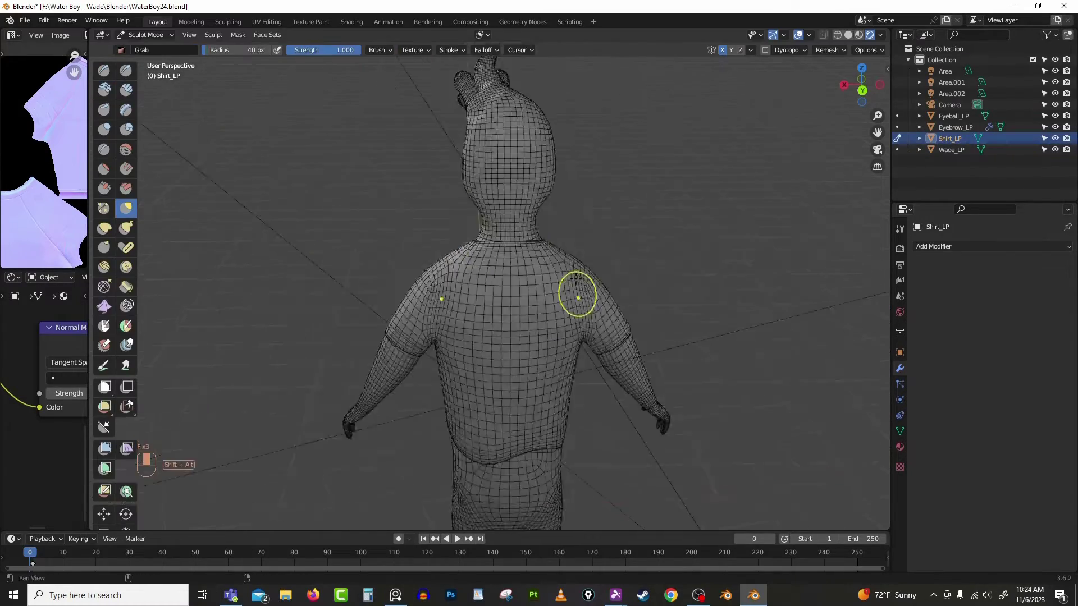
click(144, 34)
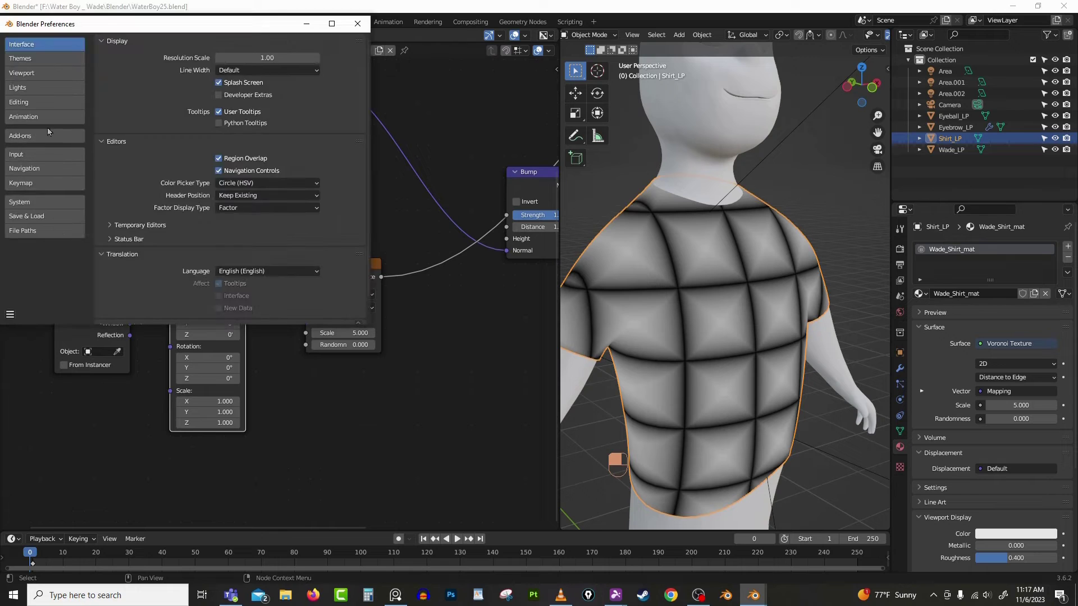
- Chain Distance-to-Edge Voronoi, Color Ramp and Bump into the shirt BSDF's Normal
click(357, 23)
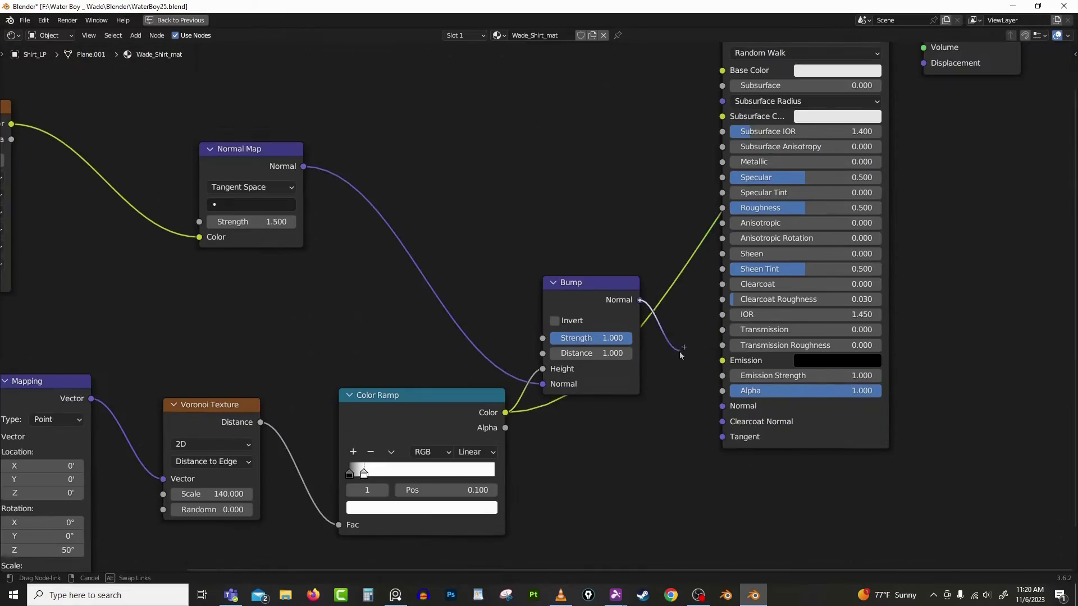
click(156, 22)
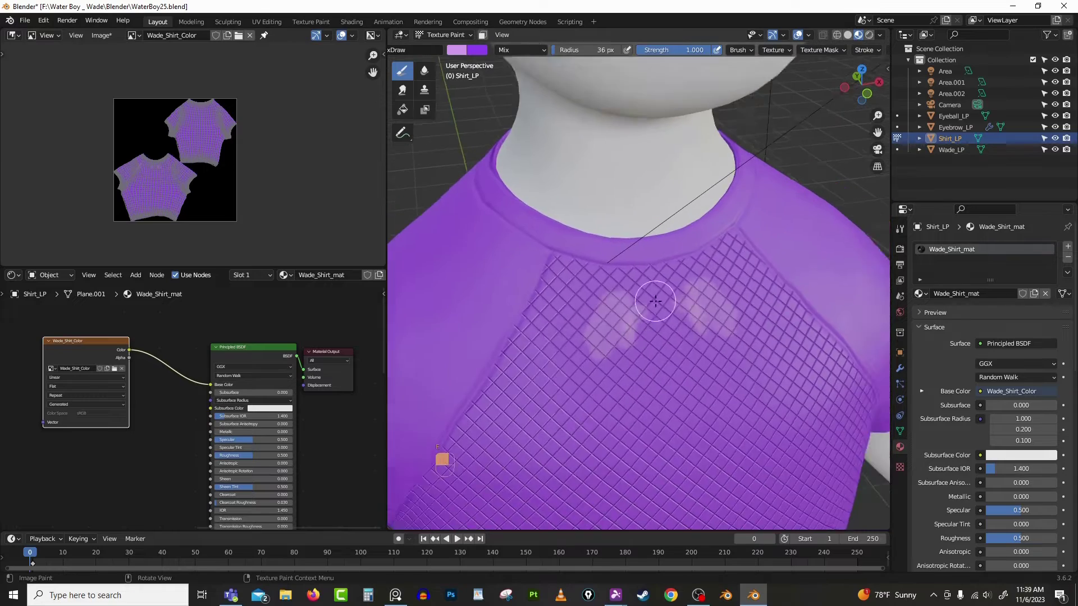
- Paint the crosshatched mesh pattern onto Wade_Shirt_Color with the Draw brush
scroll(down, 3)
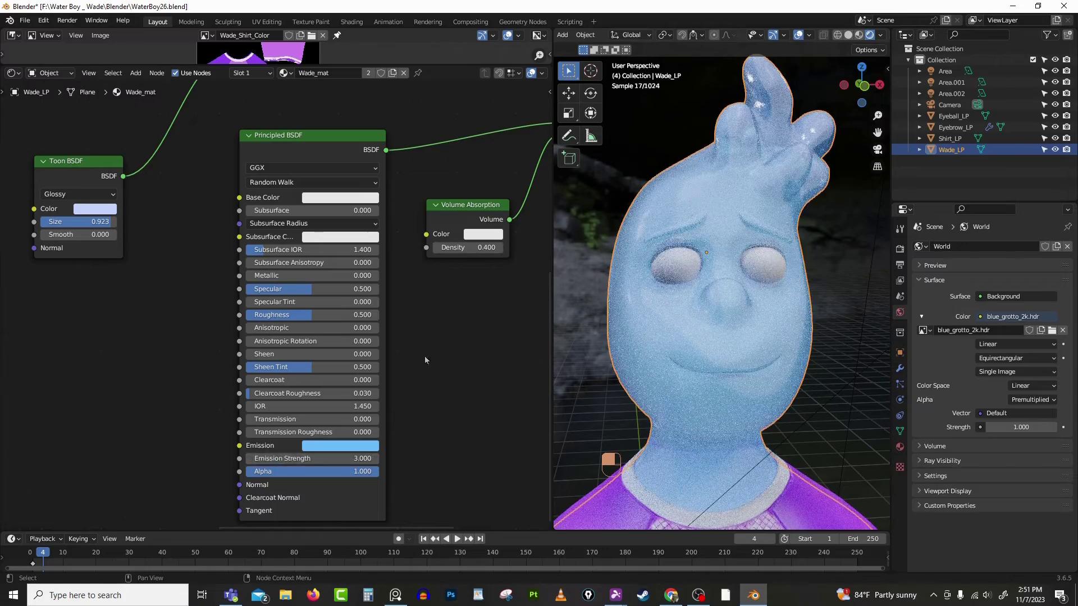
- Adjust Wade's water material nodes in the Shader Editor
click(483, 234)
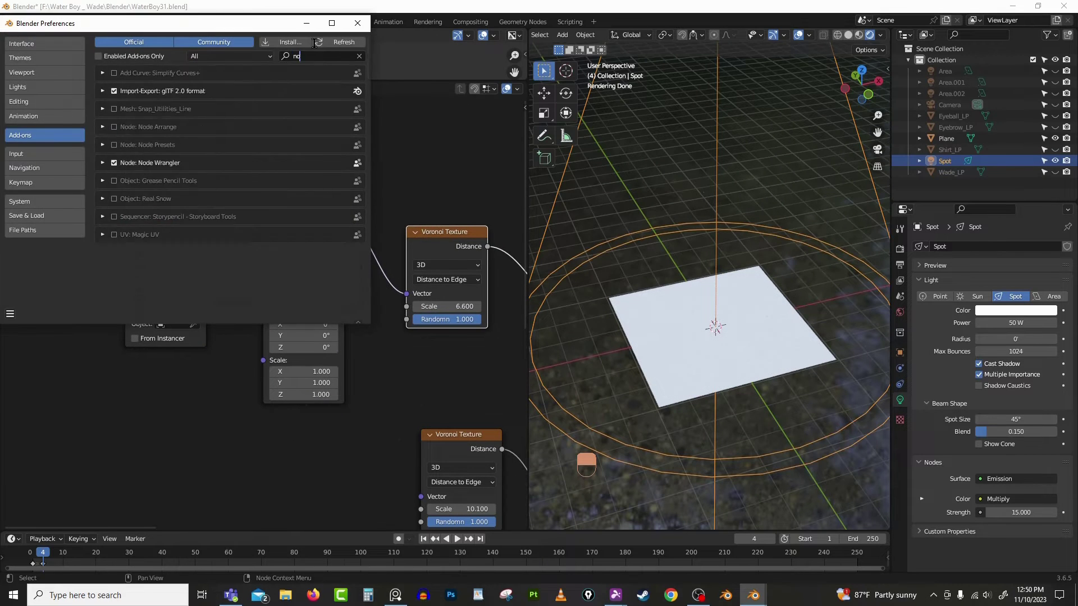
- Use the top menu bar while setting up the Voronoi caustic spotlight and Node Wrangler
click(357, 22)
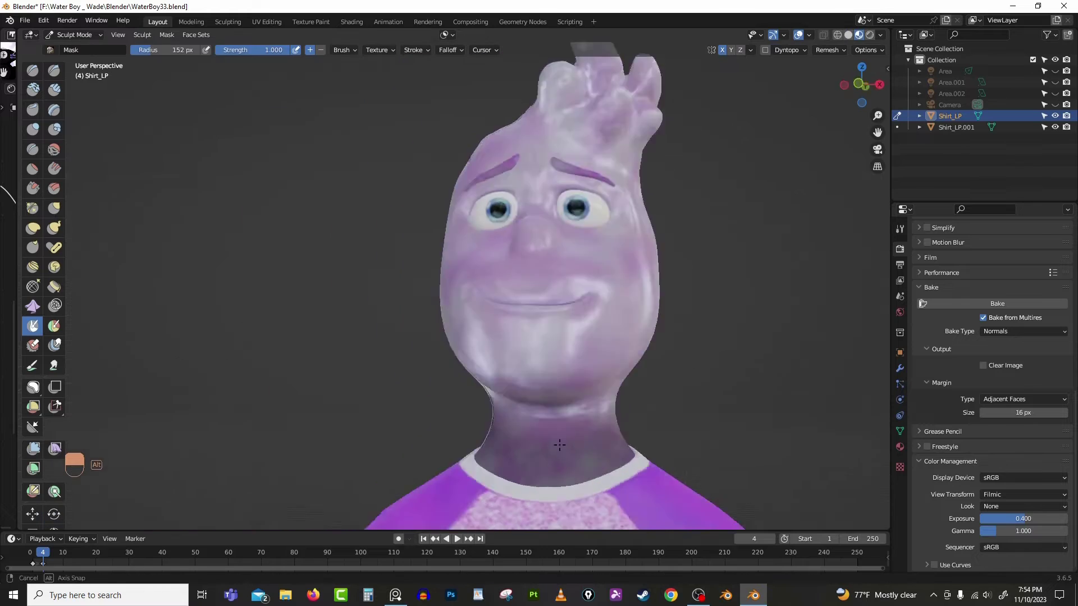
- Rotate Wade's masked head around the mask-border pivot, then preview the pose through the camera
click(142, 35)
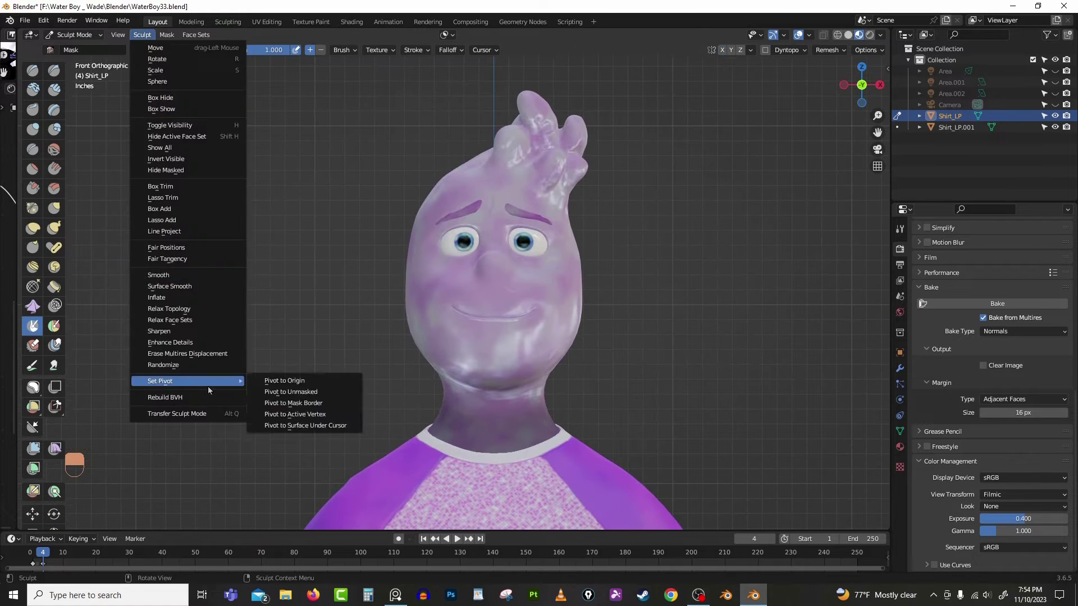
click(293, 403)
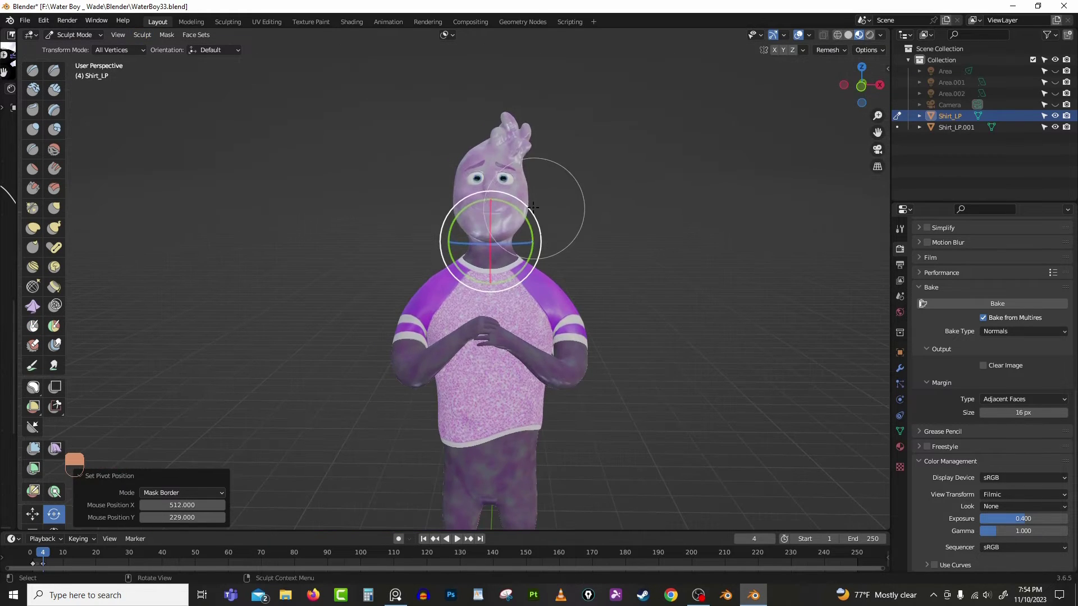
drag(536, 206, 616, 325)
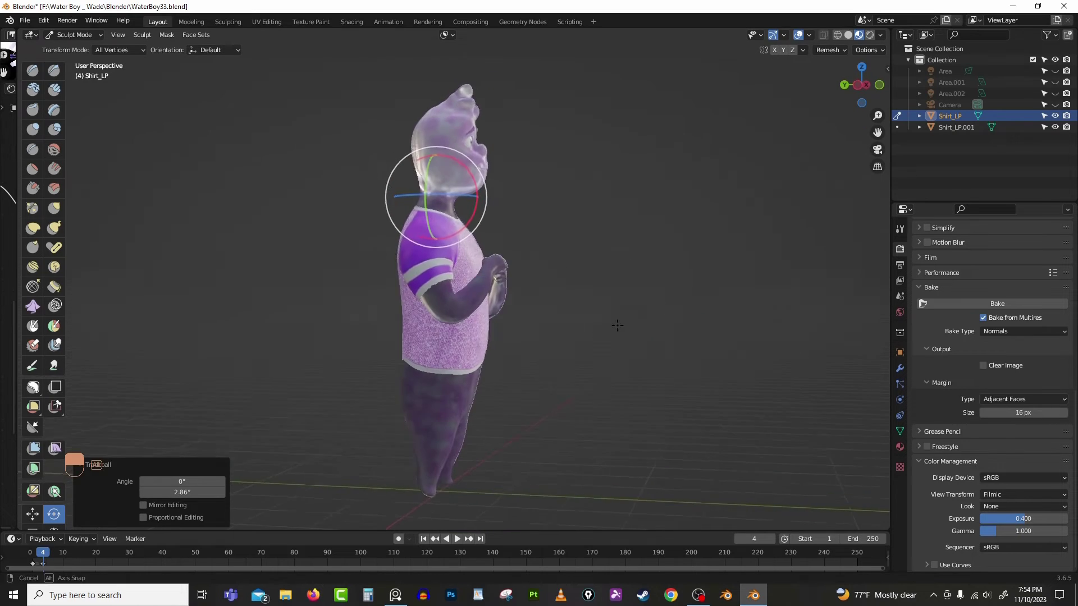
drag(617, 326, 584, 207)
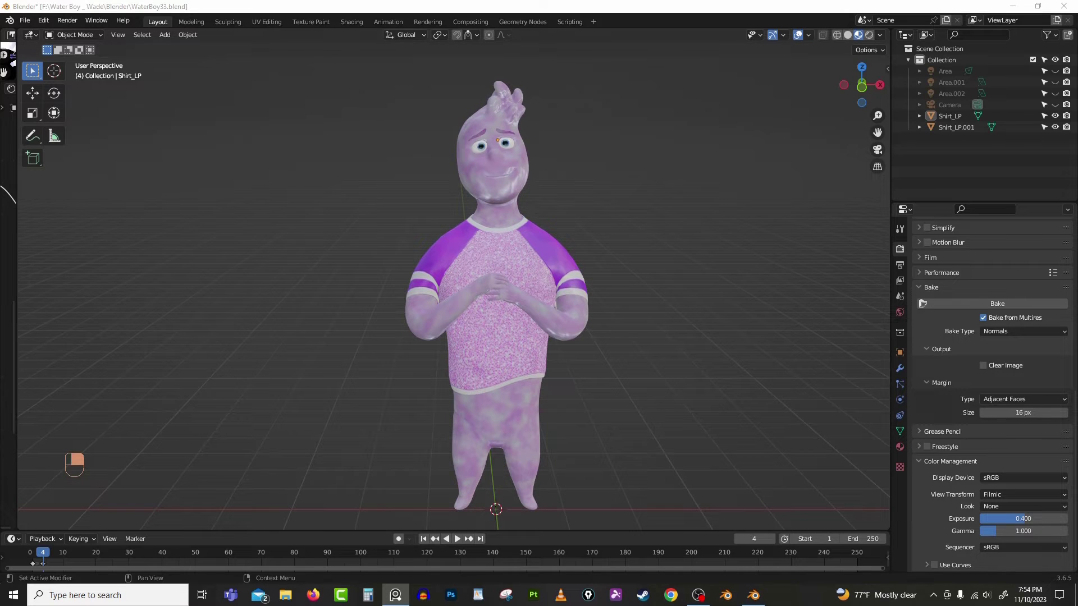
click(998, 303)
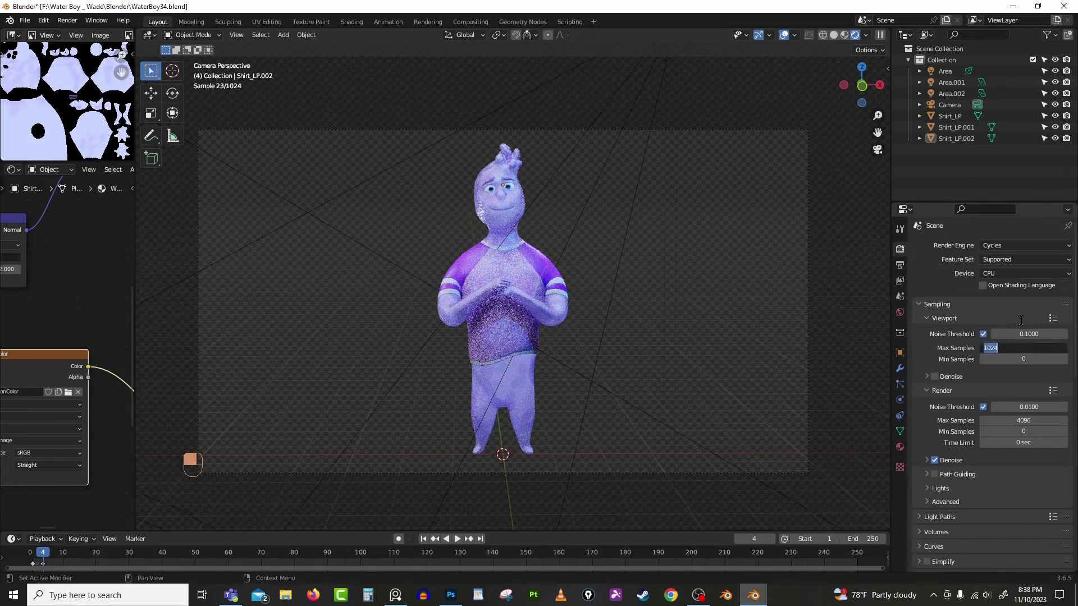
click(451, 595)
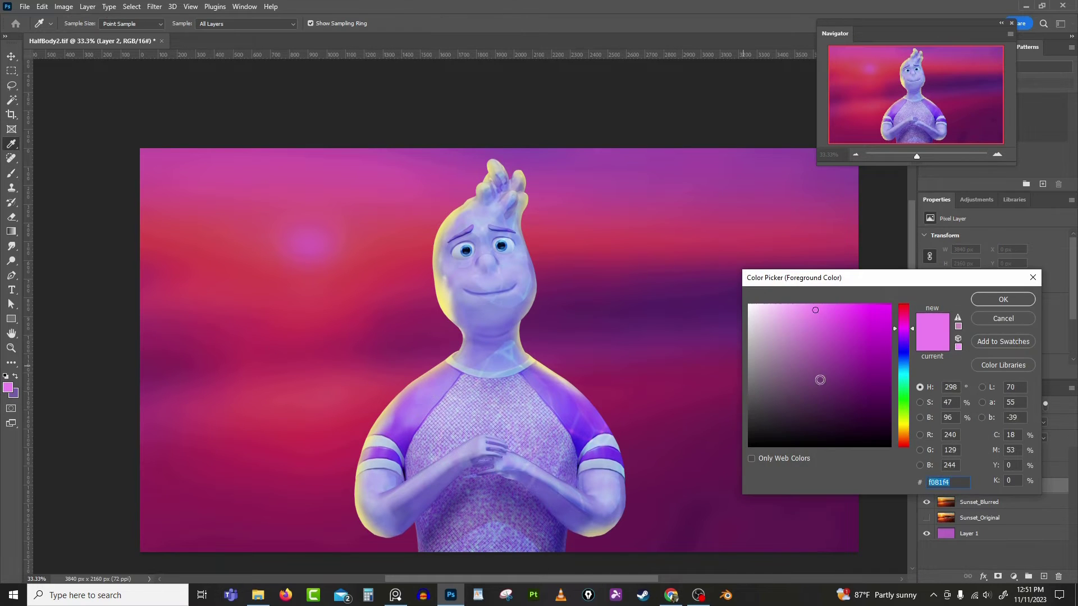
- Shift the Hue/Saturation 2 background hue to warm orange, then select the pink Layer 2
click(1002, 300)
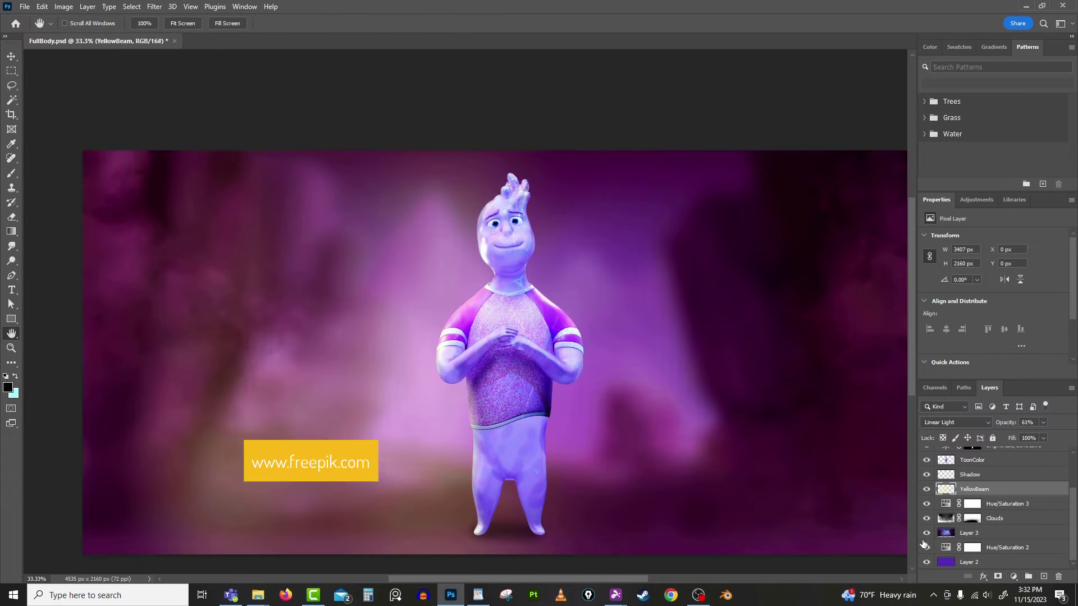
click(1007, 505)
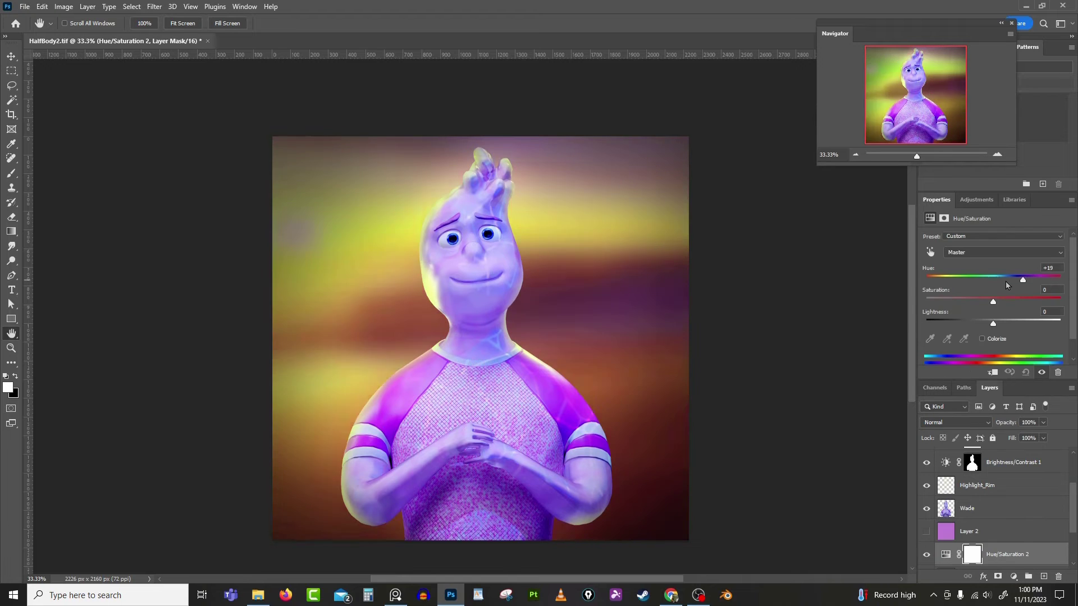
drag(1022, 279, 992, 278)
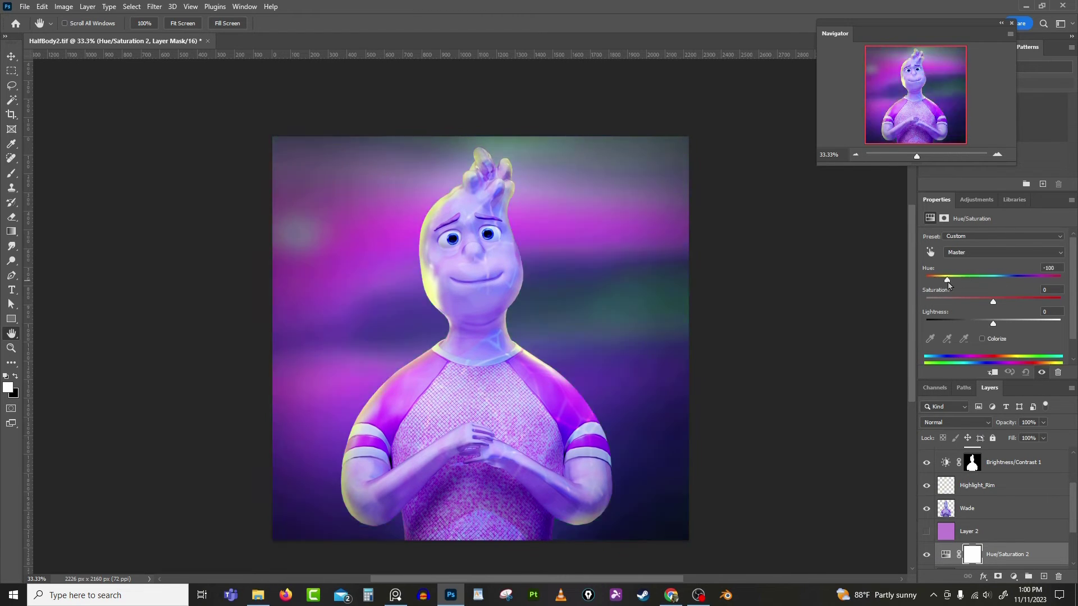
drag(948, 277, 992, 276)
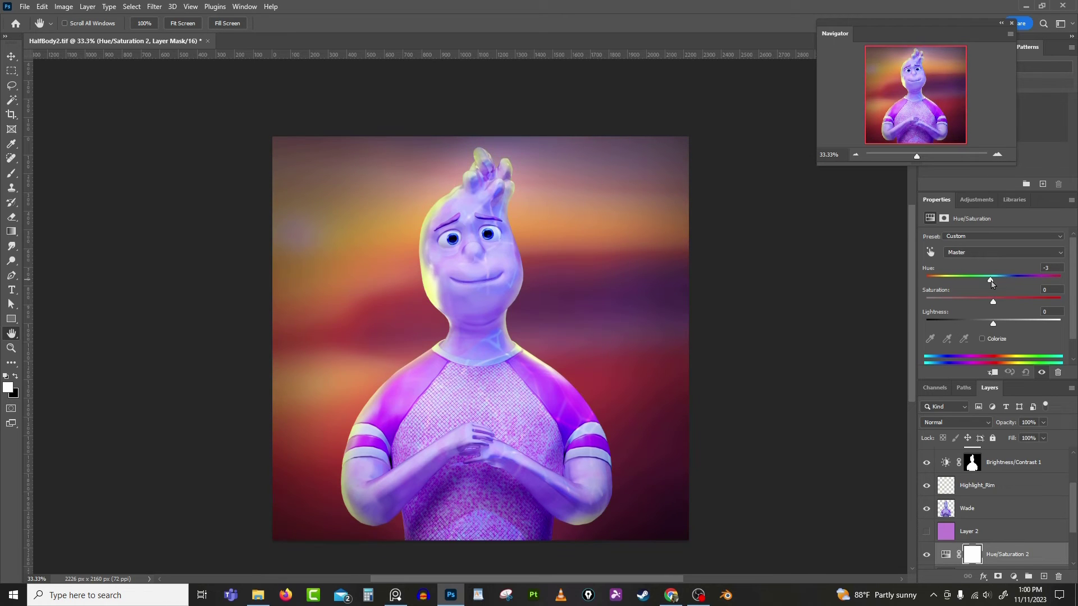
click(969, 530)
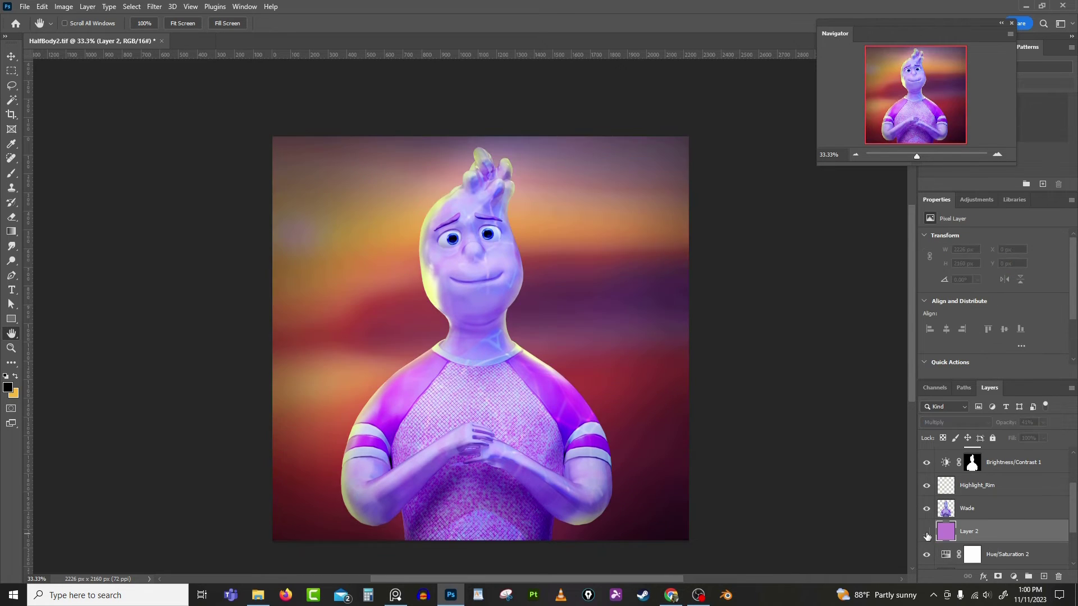